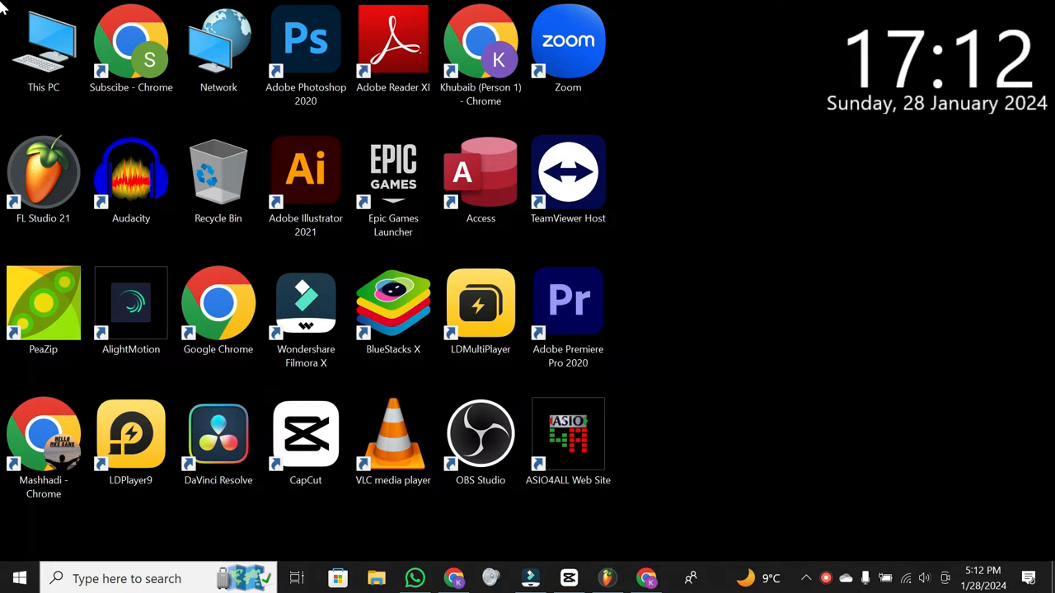
pyautogui.moveTo(804, 395)
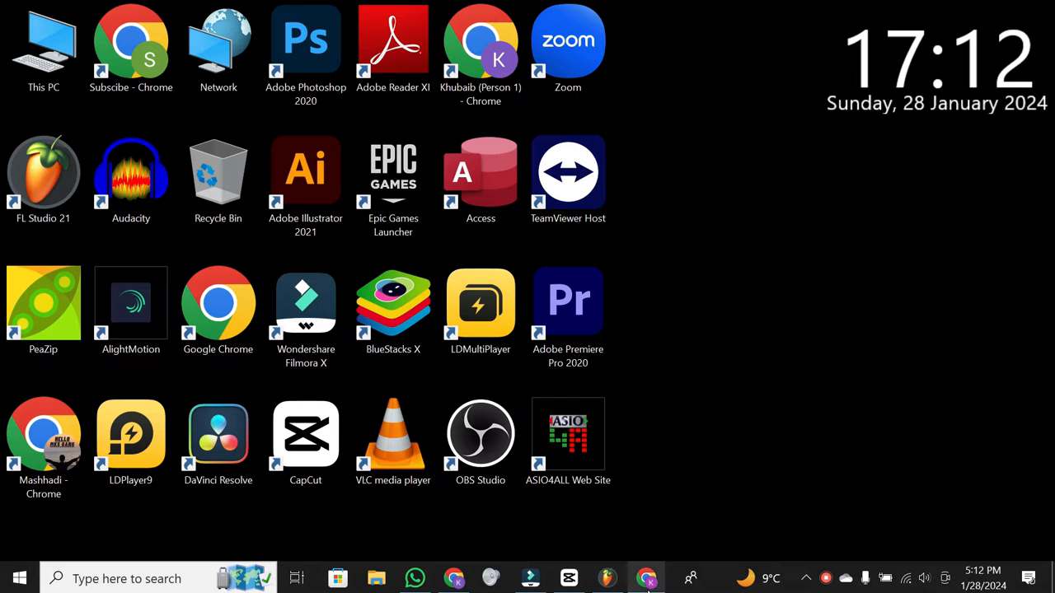
# Bring the Chrome window with the misty forest Canva design to the front.
pyautogui.click(646, 578)
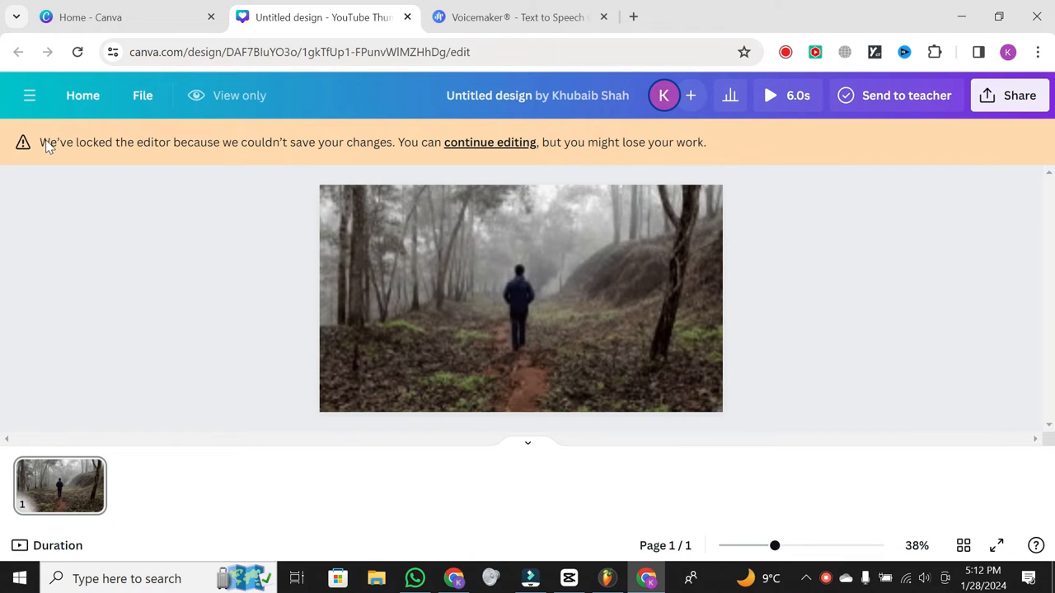
# Resume editing the locked forest-walk design and open the Elements side panel.
pyautogui.click(489, 142)
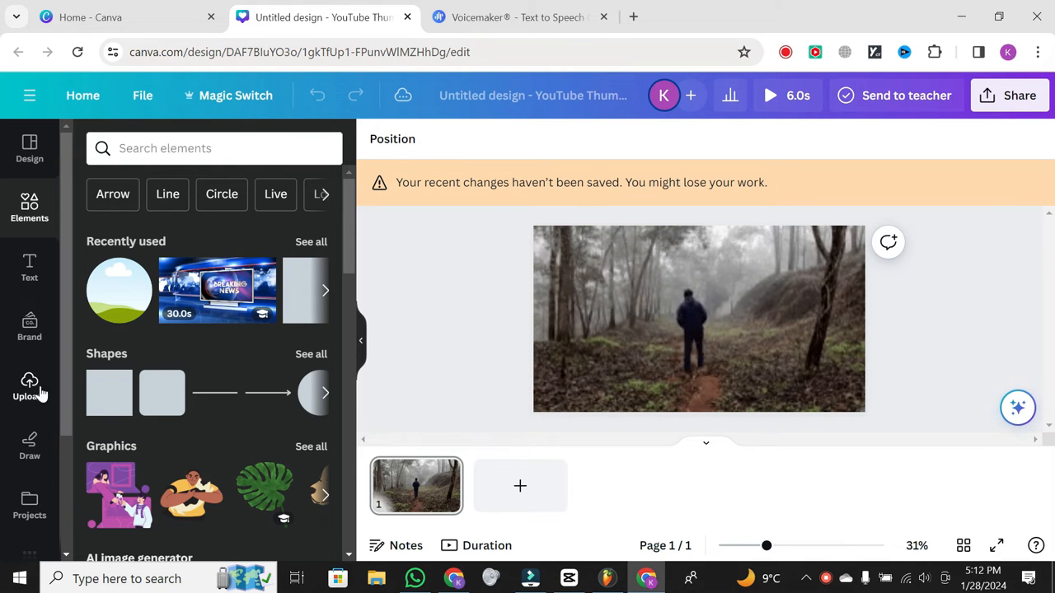
pyautogui.click(699, 320)
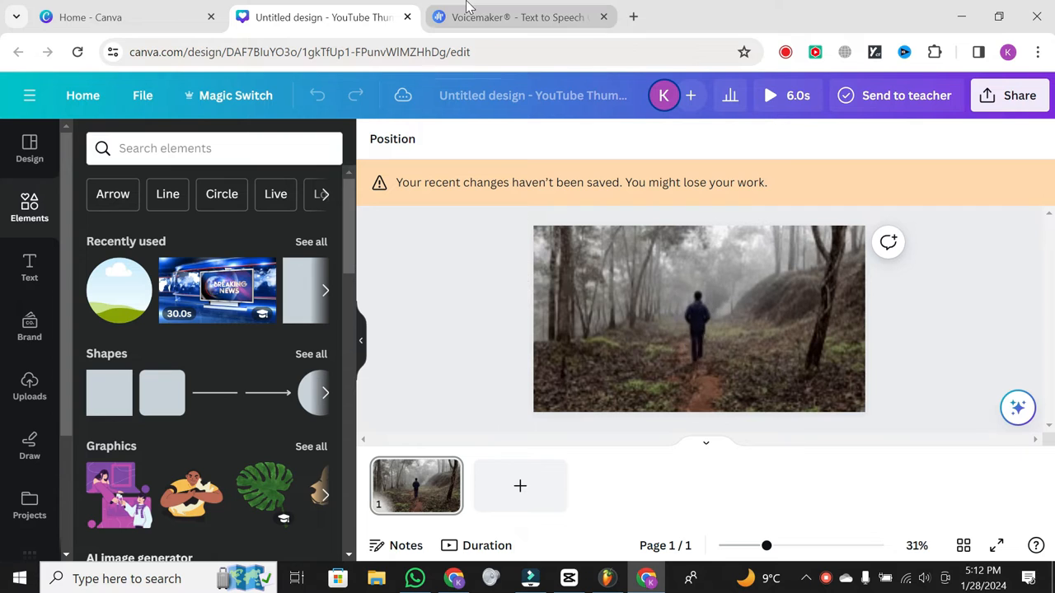
# Convert 'A man walking in the fo…' to speech in Voicemaker and download the MP3.
pyautogui.click(519, 16)
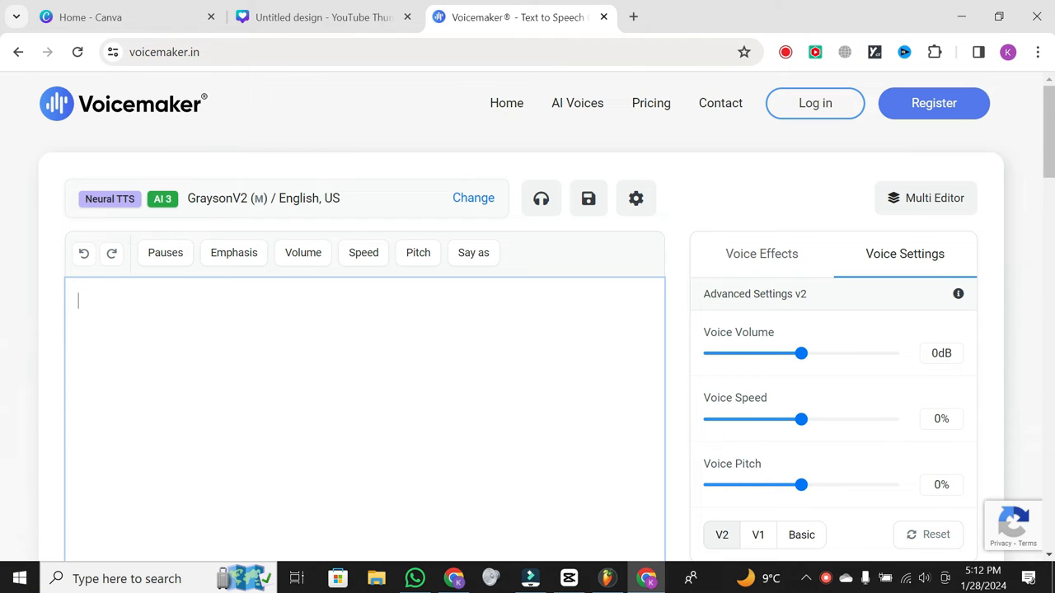
pyautogui.write('A man walking in  the fo')
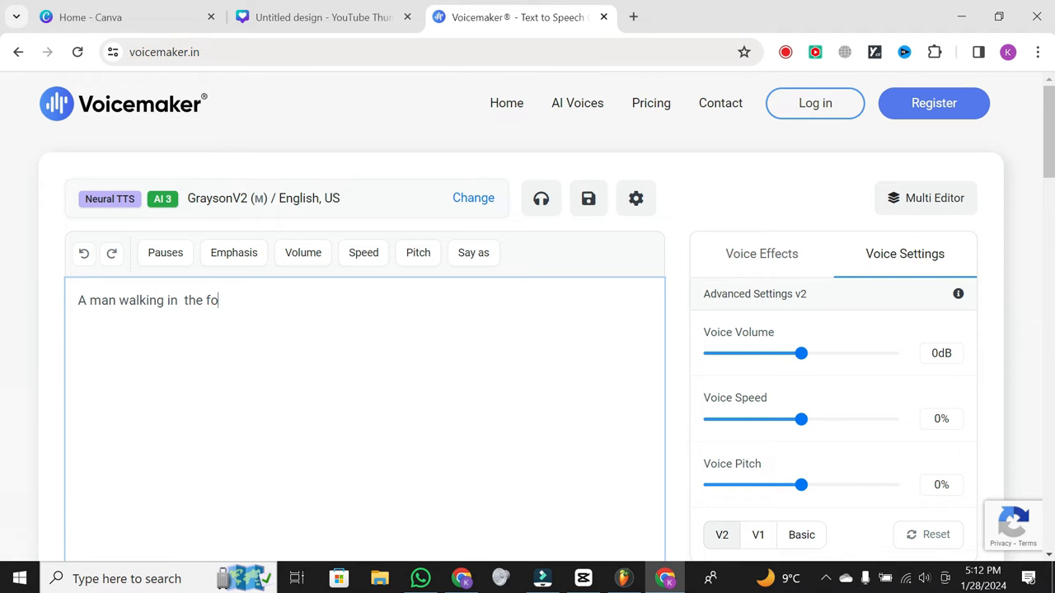
pyautogui.click(473, 198)
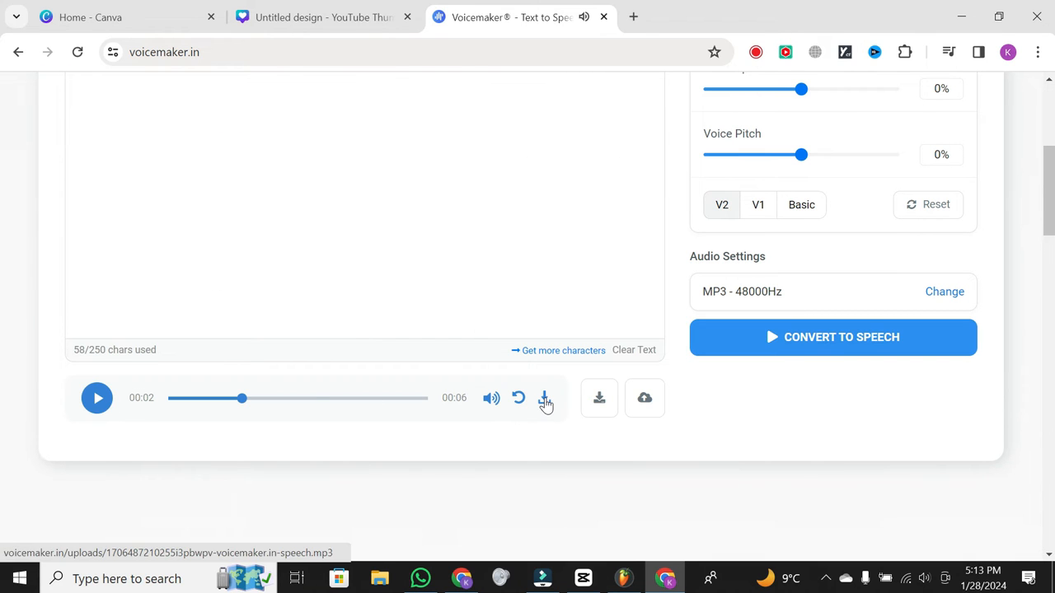
pyautogui.click(544, 398)
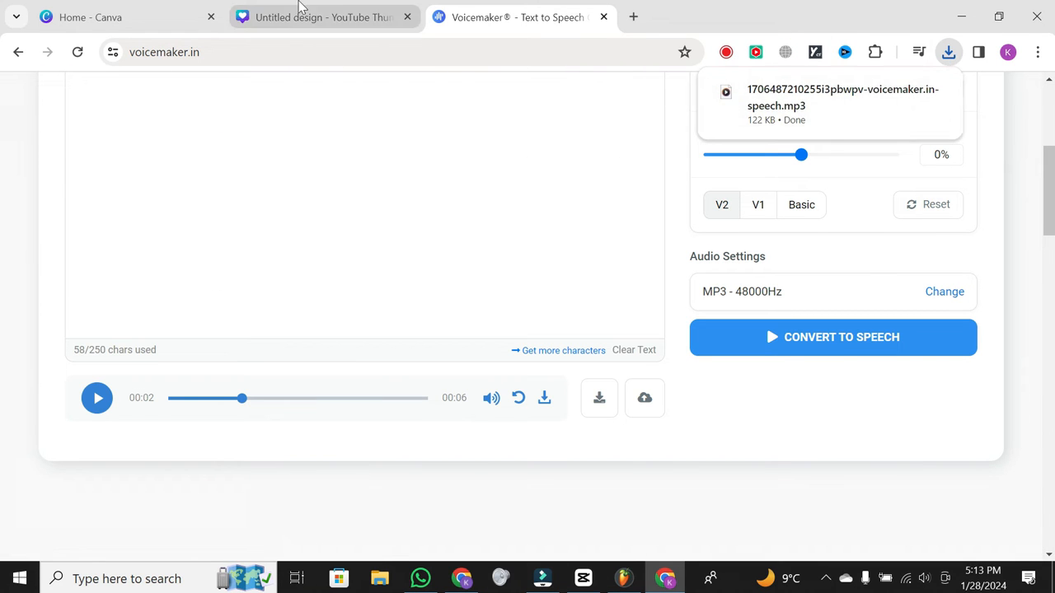
# Upload the voicemaker-speech MP3 from Downloads as a 5.1-second audio track.
pyautogui.click(321, 16)
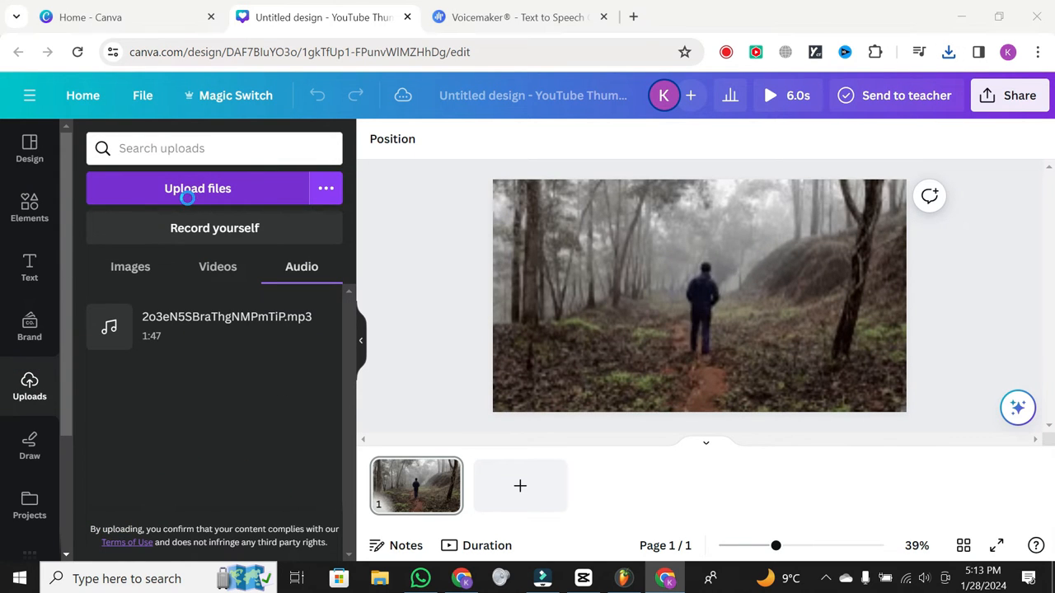
pyautogui.click(198, 188)
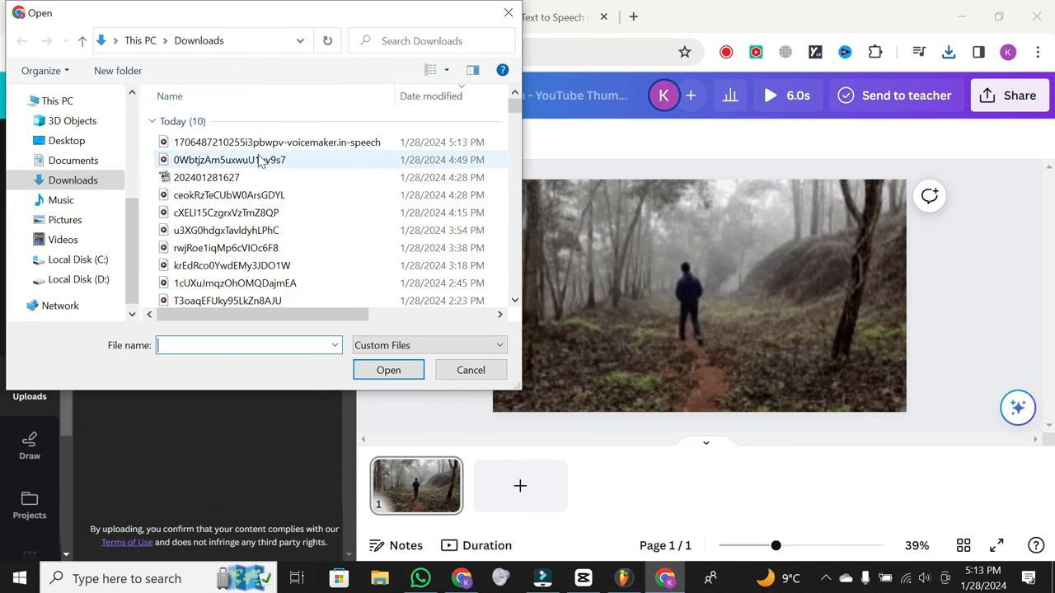
pyautogui.click(471, 370)
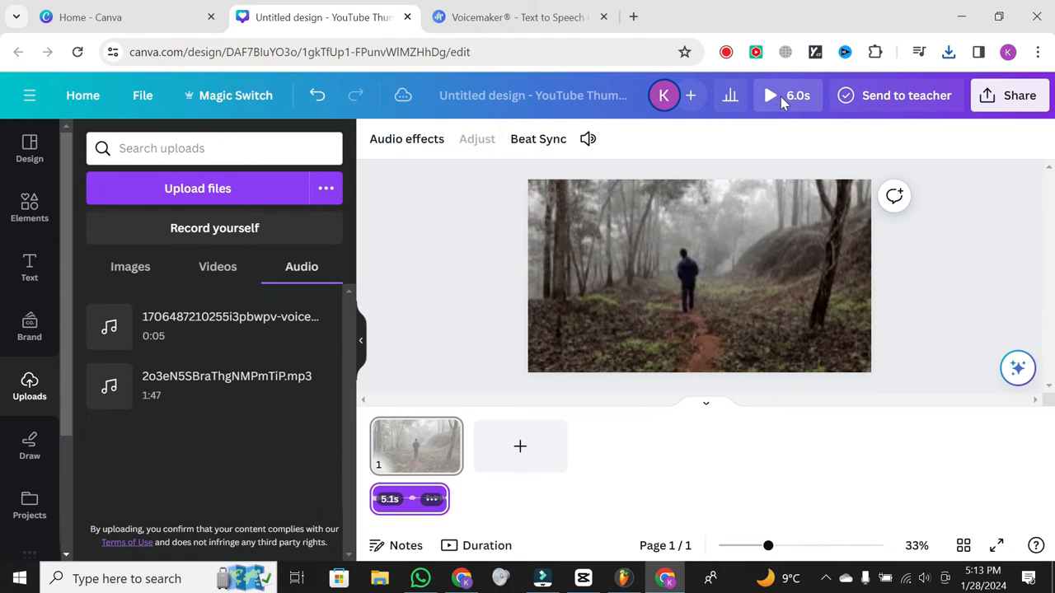
pyautogui.click(770, 95)
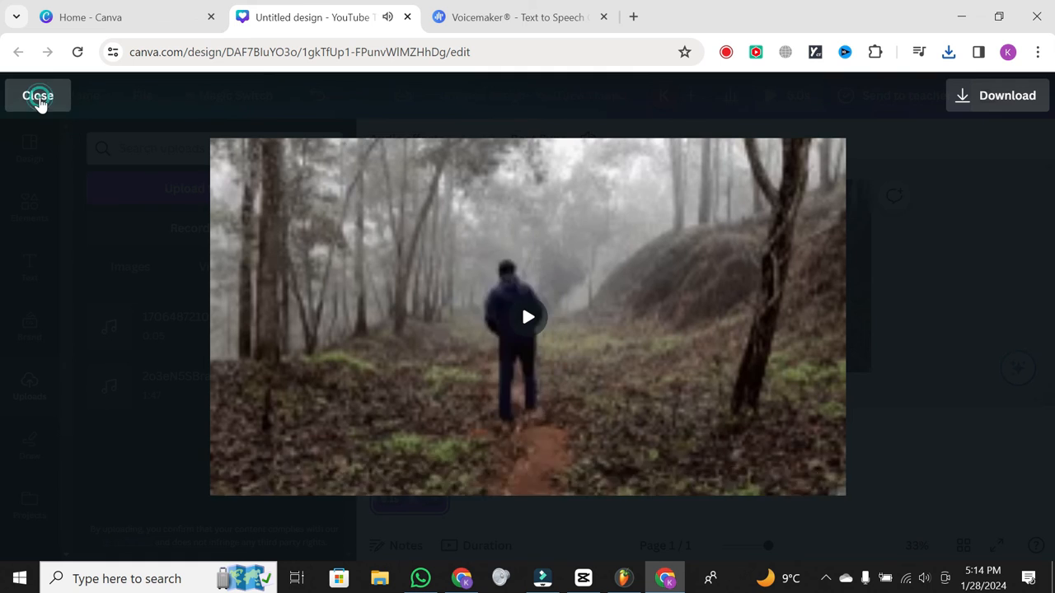
pyautogui.click(38, 96)
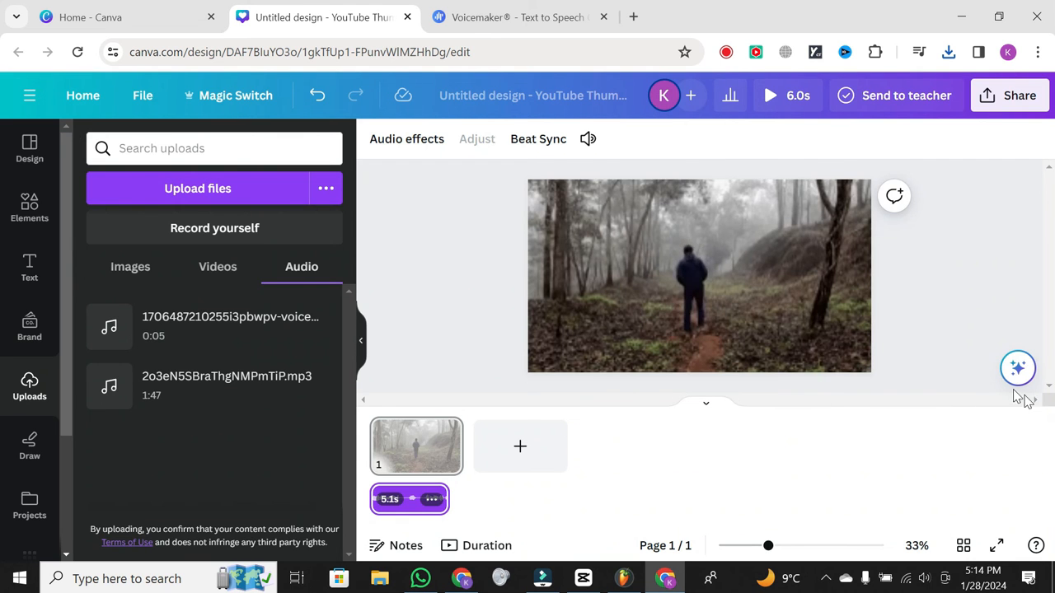